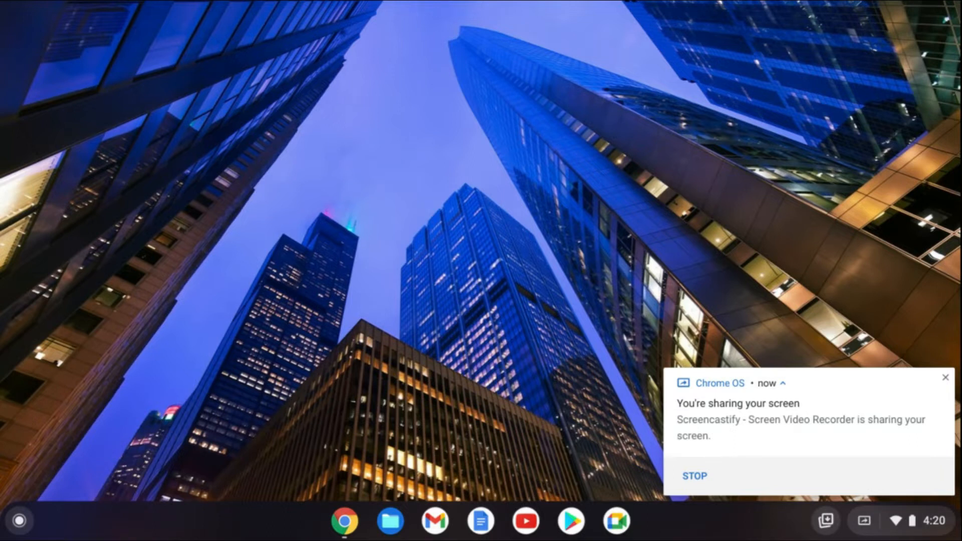
pyautogui.moveTo(831, 485)
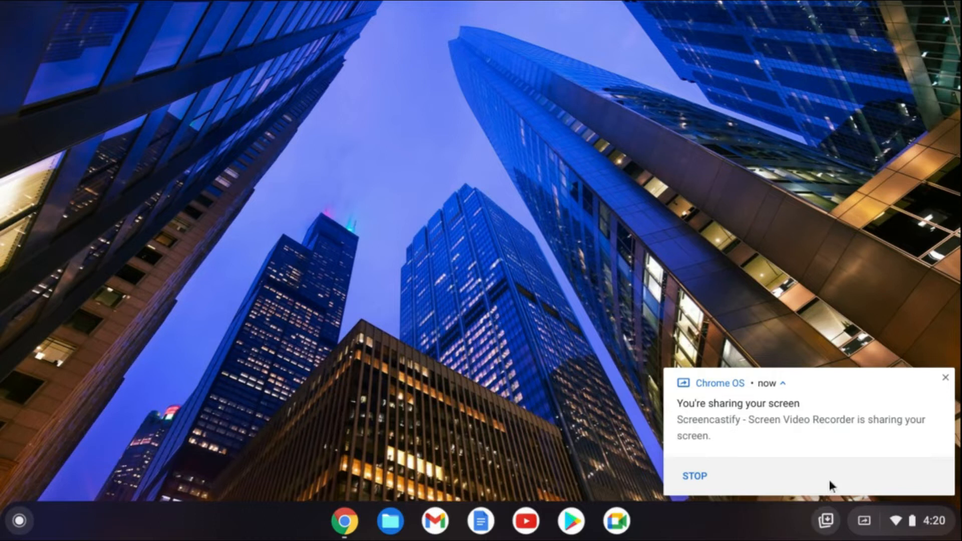
pyautogui.moveTo(945, 536)
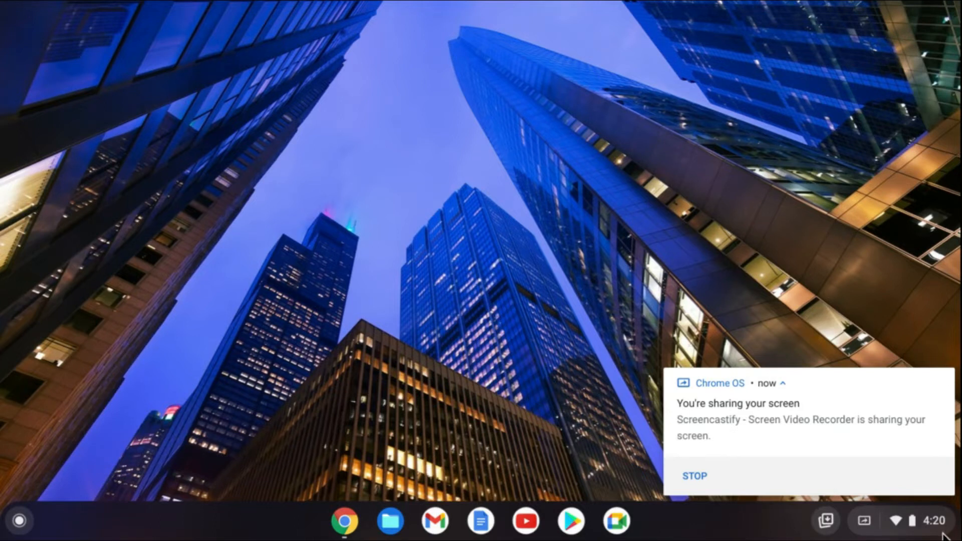
# Uncheck Chrome Goodies in Quick Settings notifications, then return to the main Quick Settings view
pyautogui.click(914, 520)
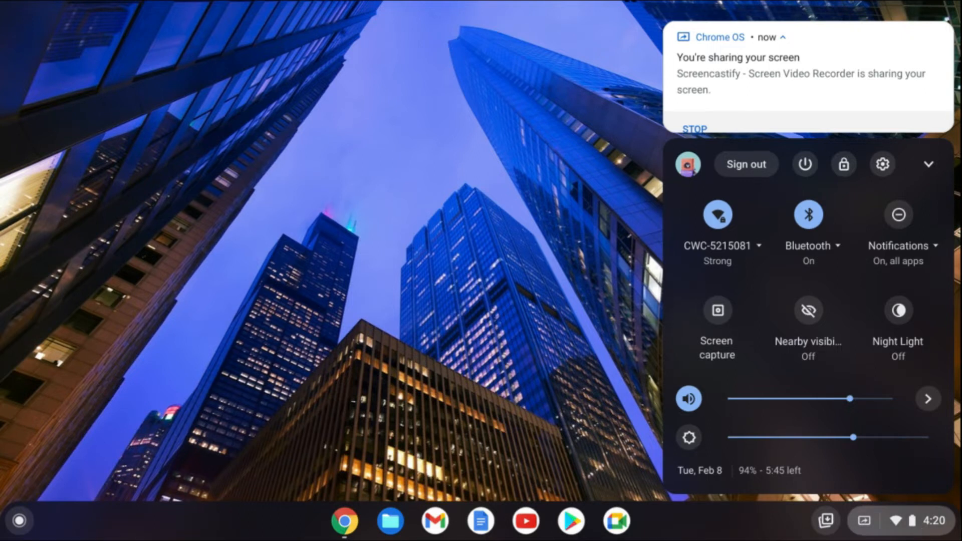
pyautogui.moveTo(883, 276)
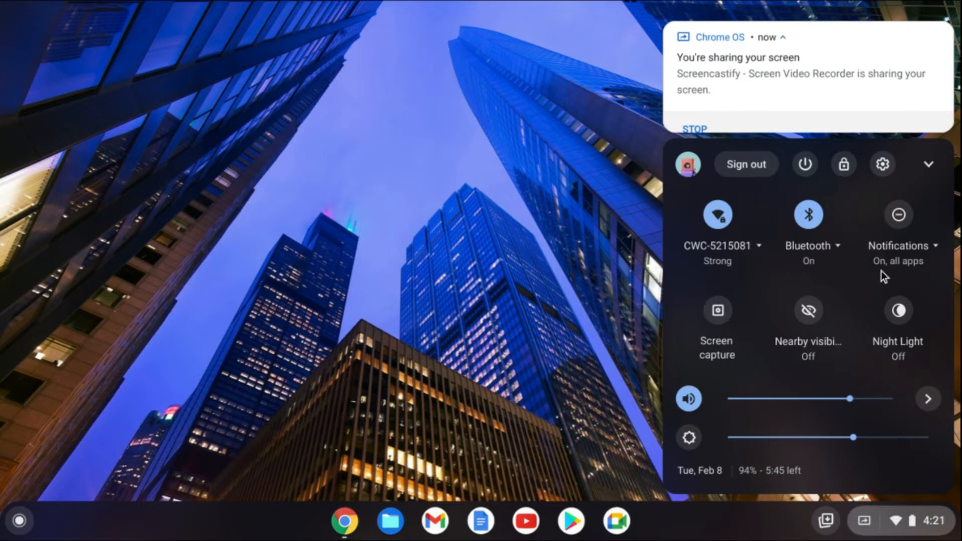
pyautogui.moveTo(938, 252)
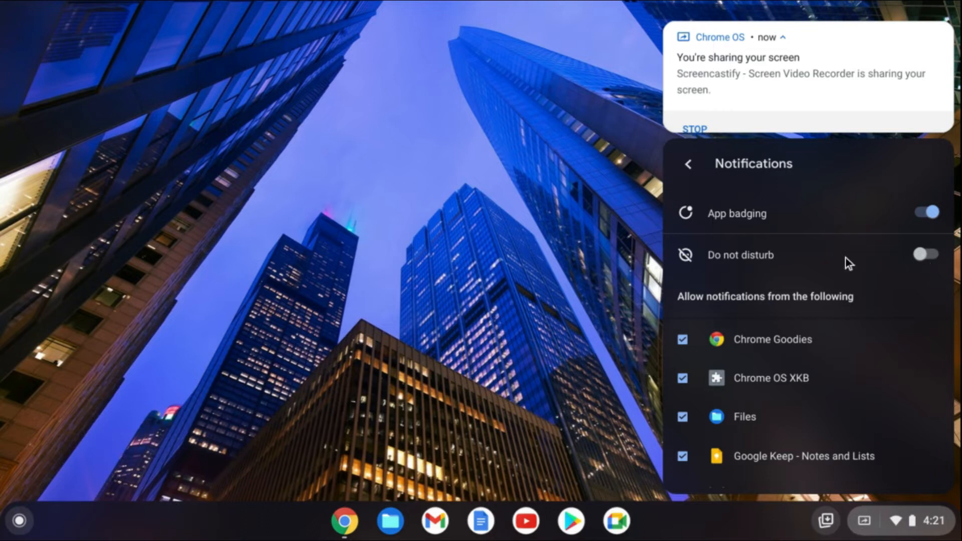
pyautogui.moveTo(917, 268)
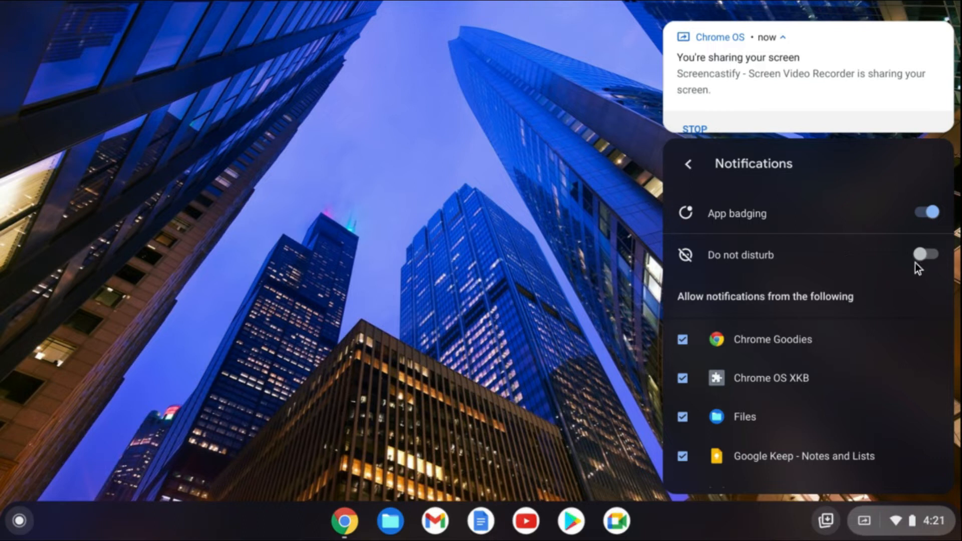
pyautogui.moveTo(941, 246)
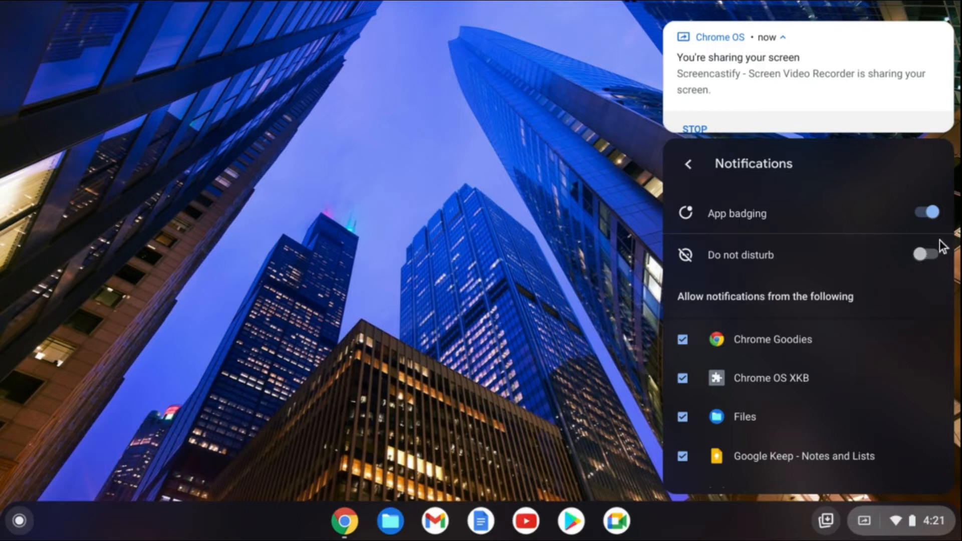
pyautogui.moveTo(830, 337)
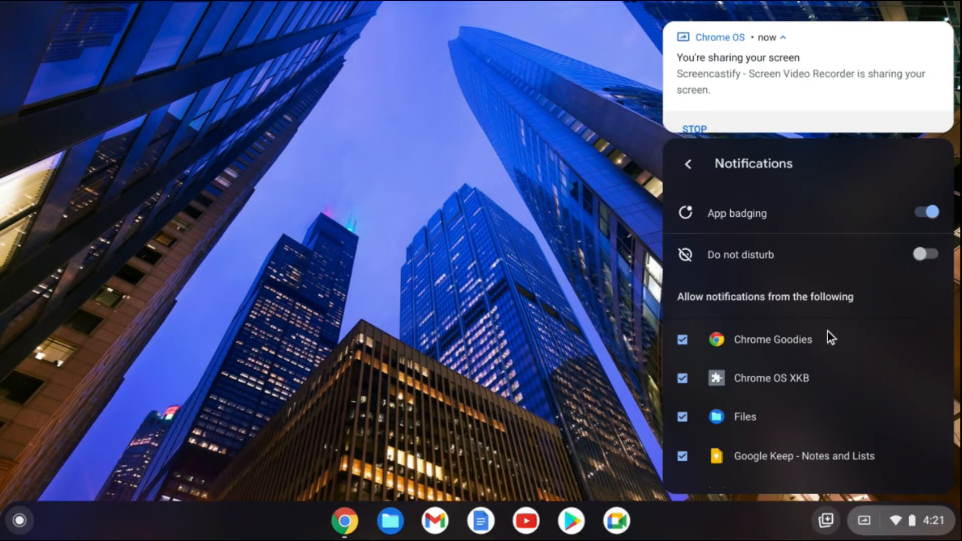
pyautogui.moveTo(677, 352)
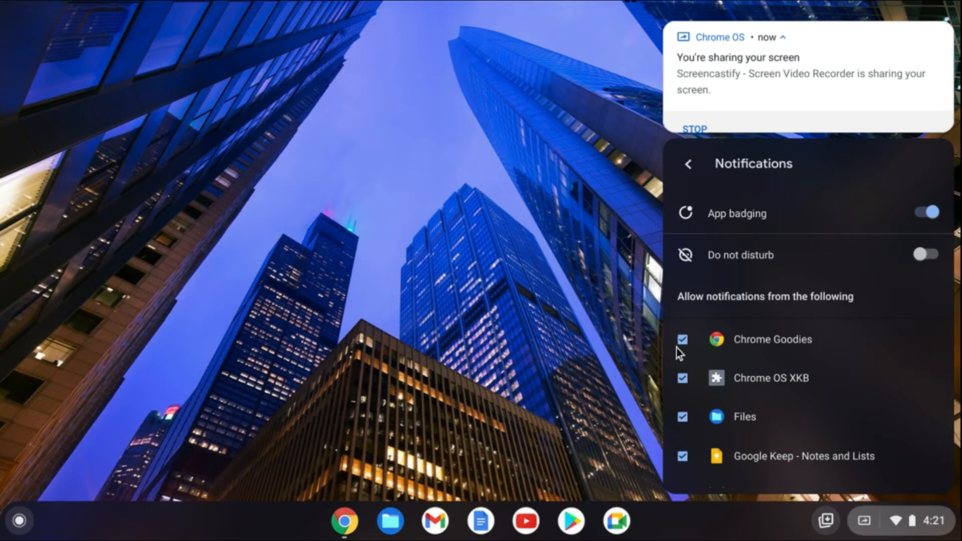
pyautogui.moveTo(687, 349)
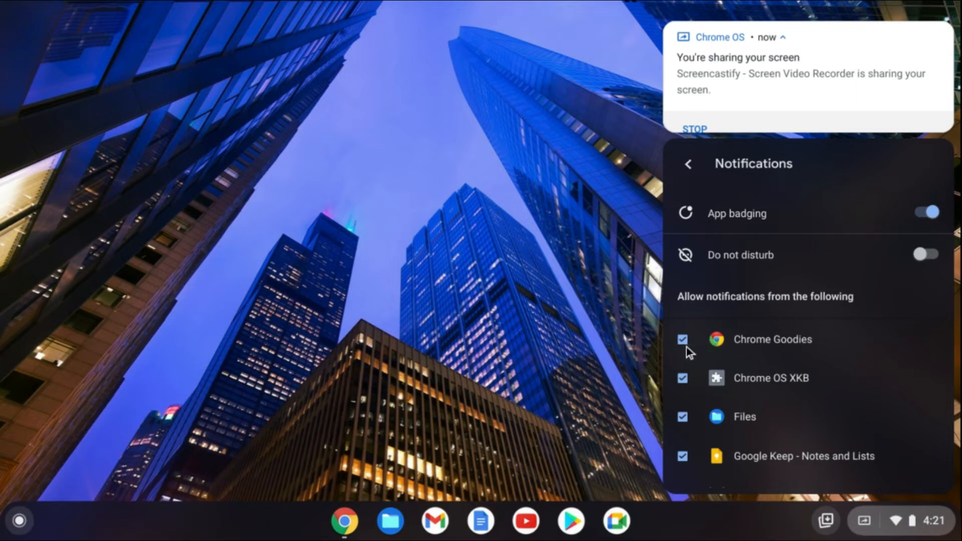
pyautogui.click(681, 339)
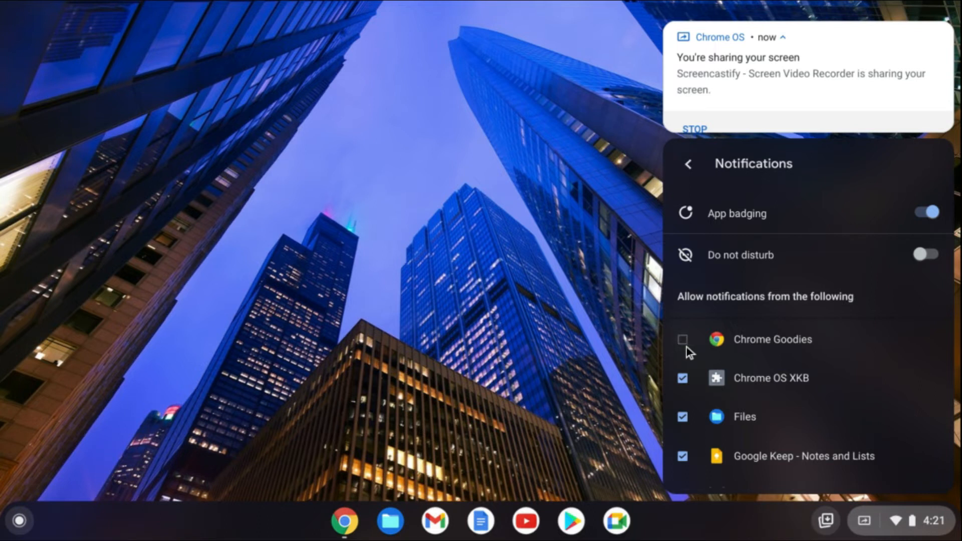
pyautogui.moveTo(788, 420)
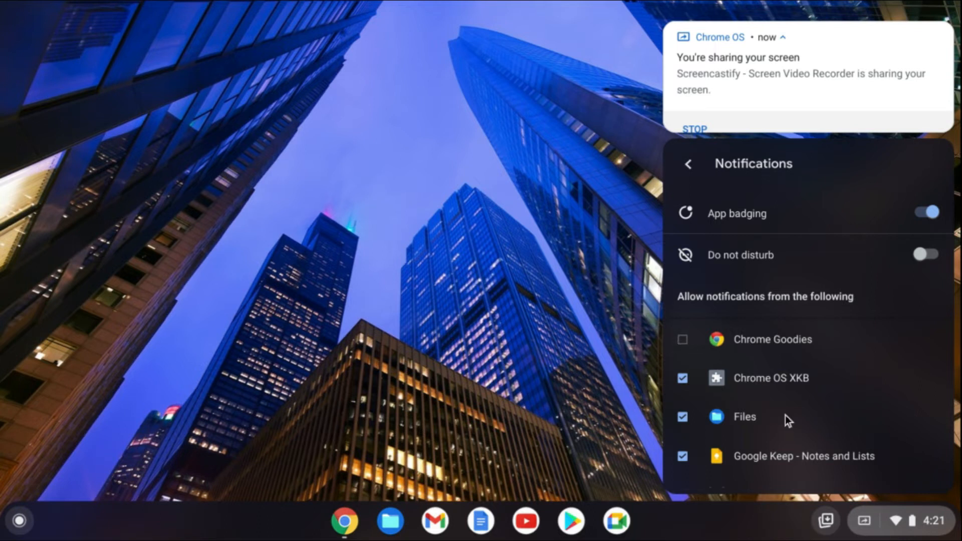
pyautogui.moveTo(742, 107)
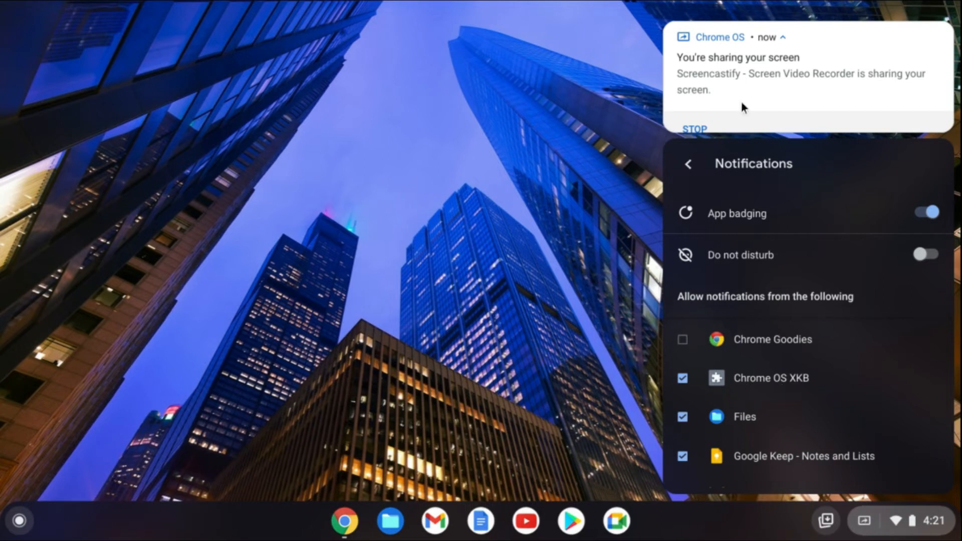
pyautogui.moveTo(688, 168)
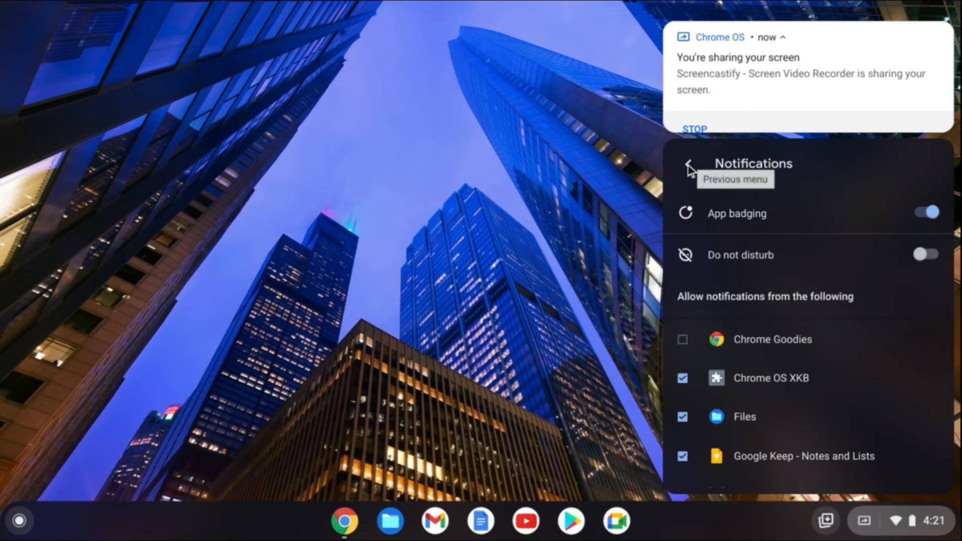
pyautogui.click(688, 164)
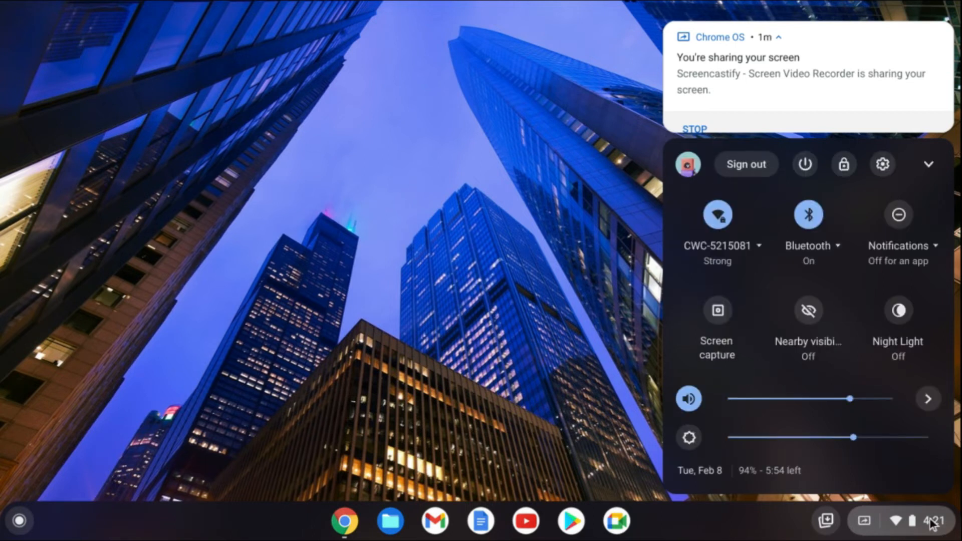
pyautogui.moveTo(879, 221)
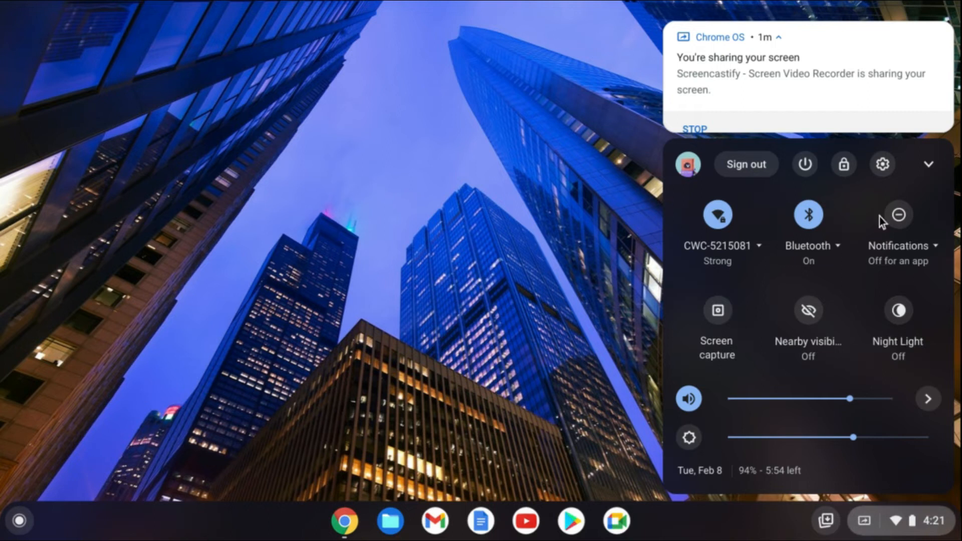
# Open Settings from the Quick Settings gear and go to the Personalization section
pyautogui.click(881, 164)
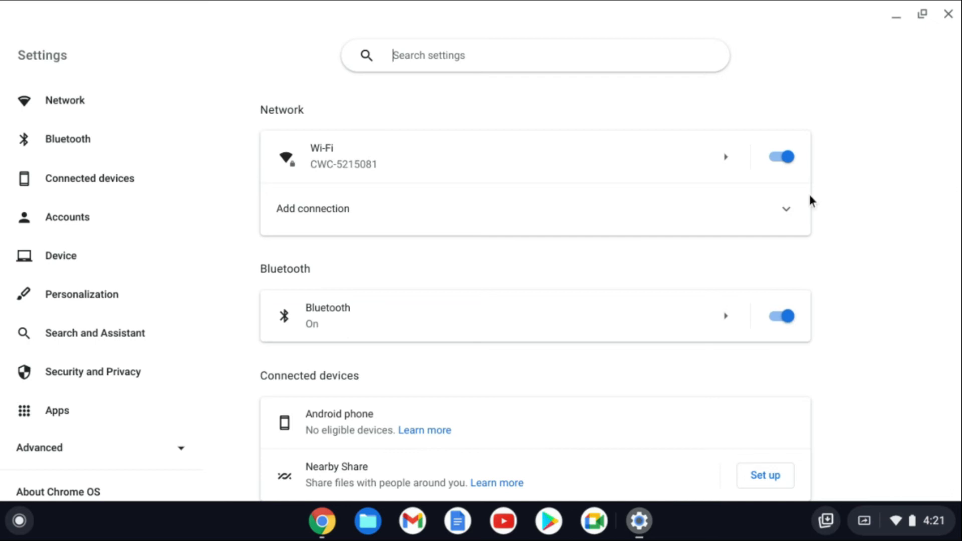
pyautogui.moveTo(82, 294)
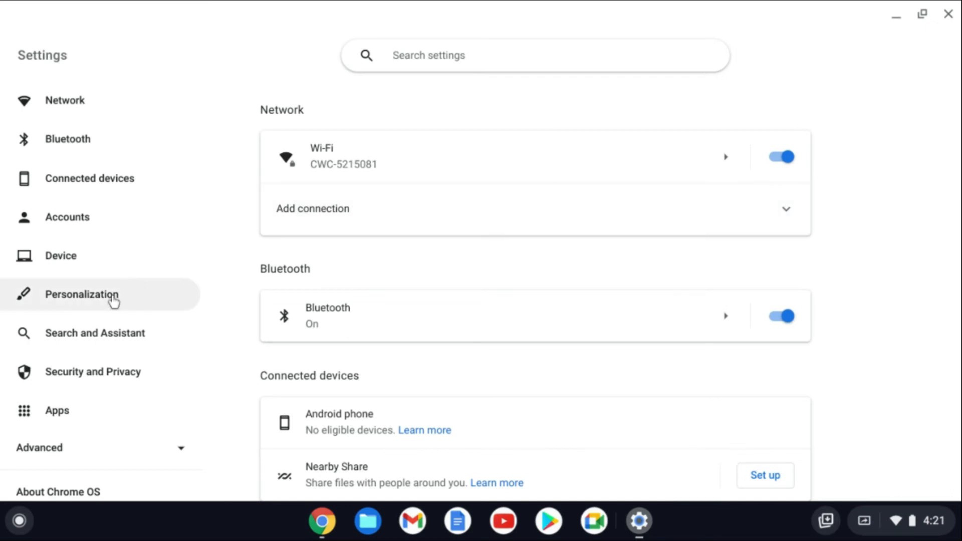
pyautogui.click(81, 294)
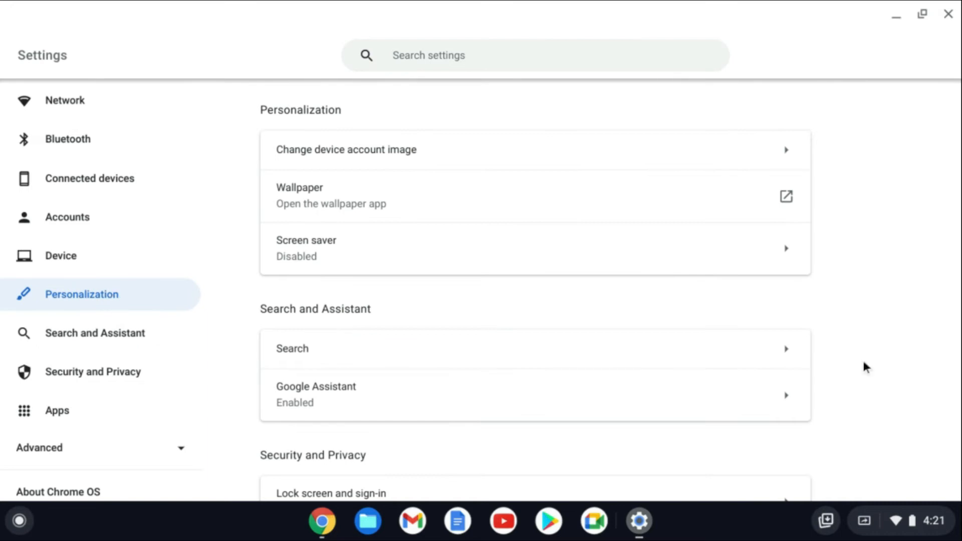
# Scroll the Settings page down to the Apps section showing Notifications for 19 apps
pyautogui.scroll(-3)
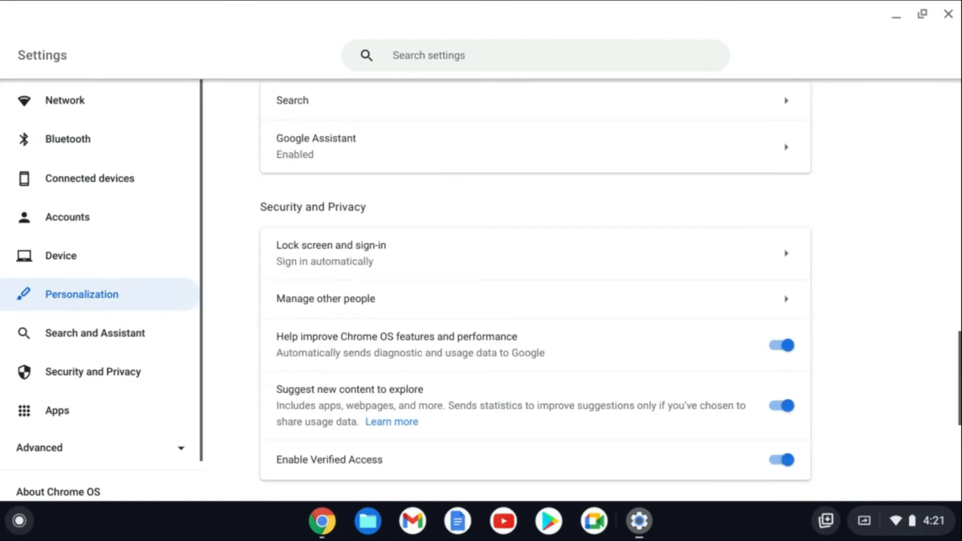
pyautogui.scroll(-3)
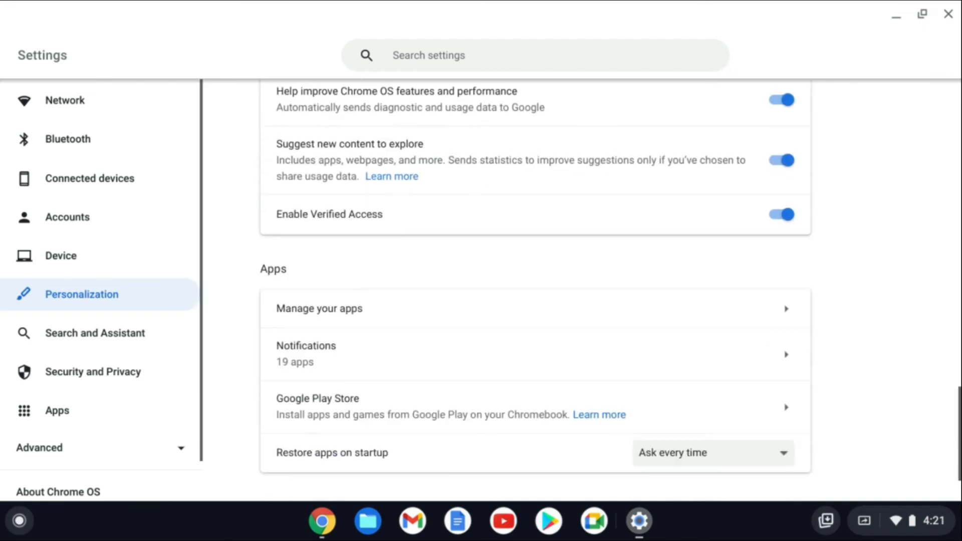
pyautogui.scroll(-3)
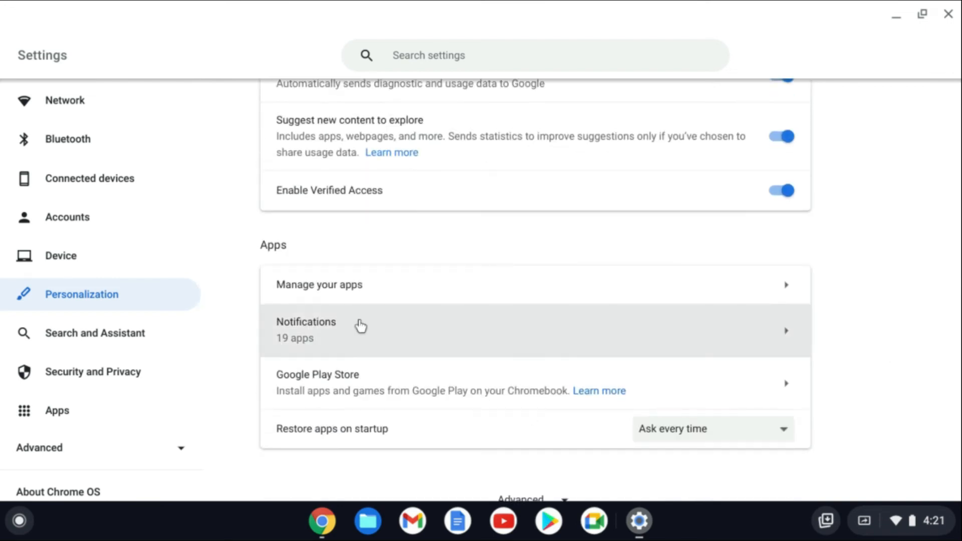
# Open per-app Notifications under Apps and switch off the File Manager - XFolder toggle
pyautogui.click(361, 329)
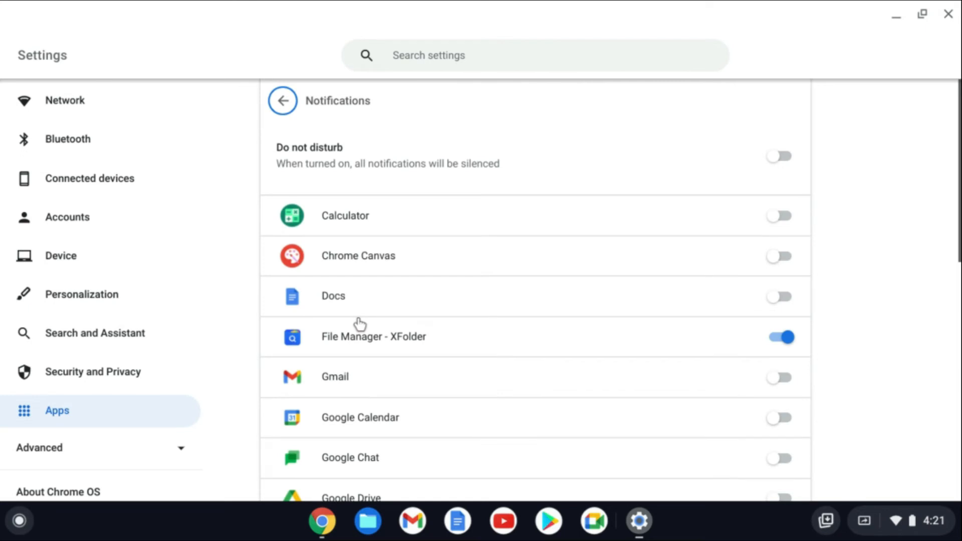
pyautogui.moveTo(389, 322)
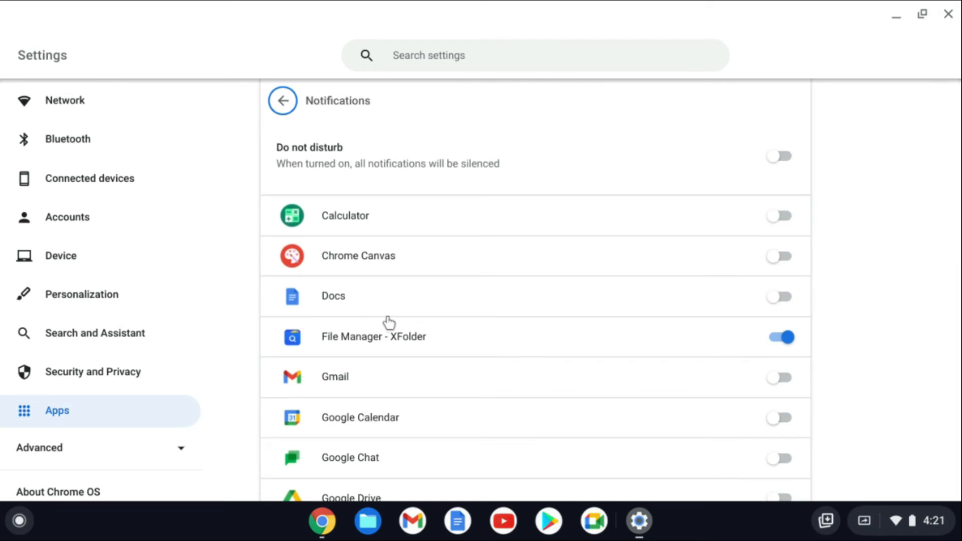
pyautogui.moveTo(851, 334)
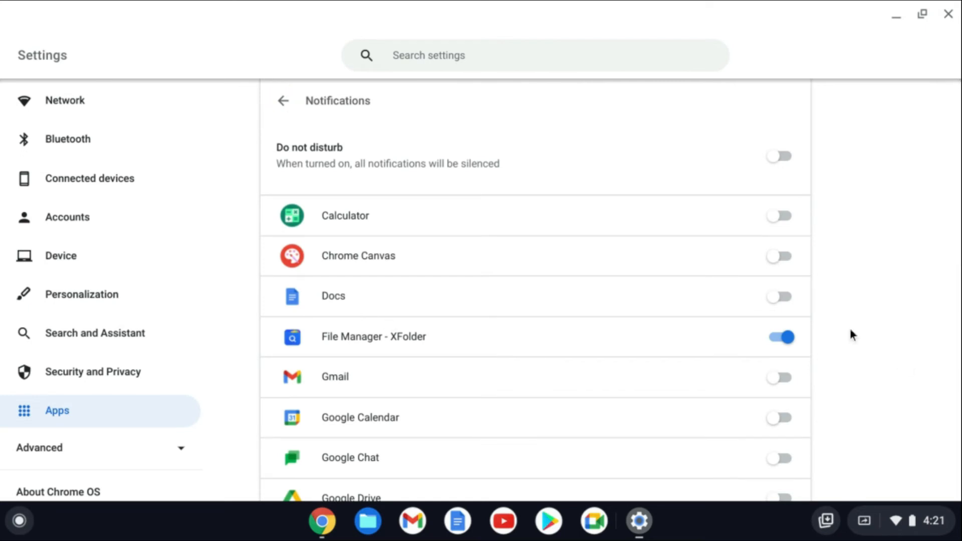
pyautogui.scroll(-3)
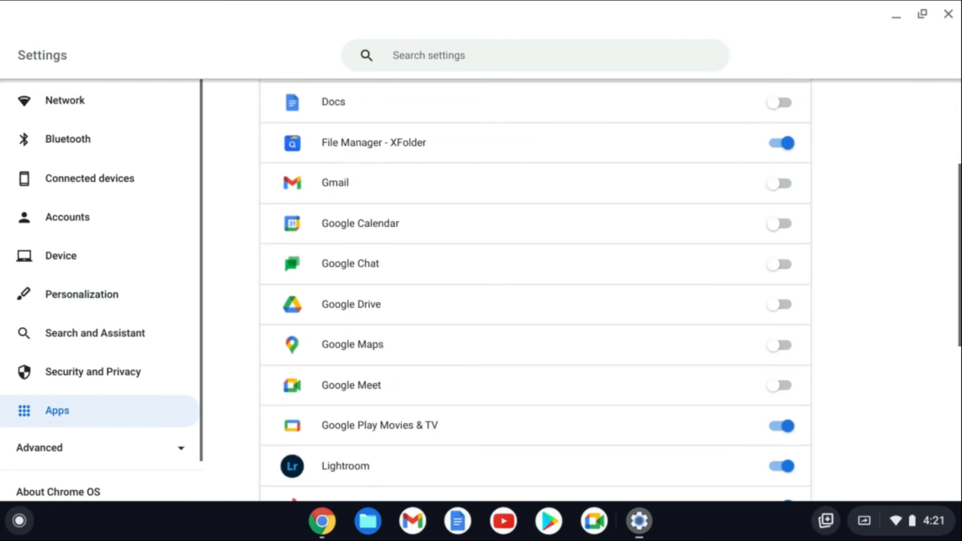
pyautogui.scroll(3)
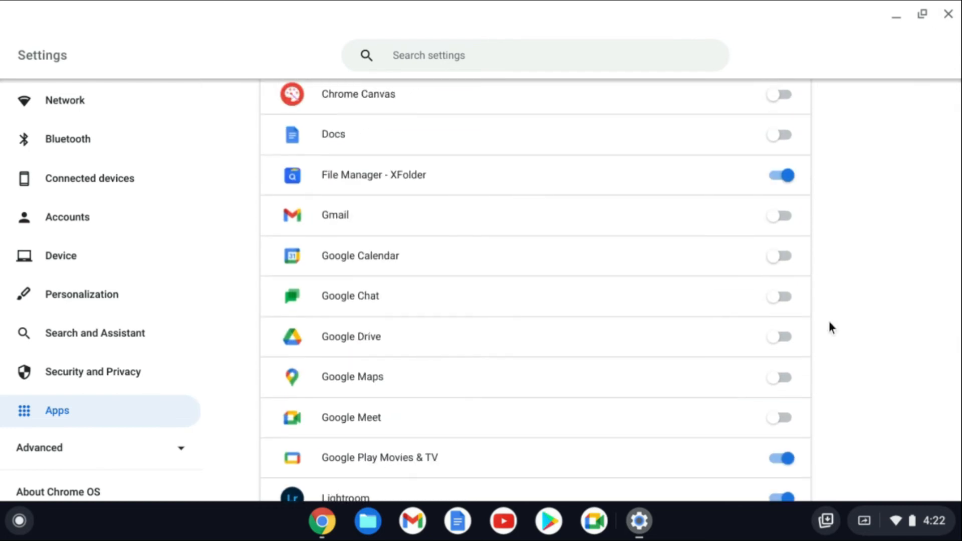
pyautogui.moveTo(537, 191)
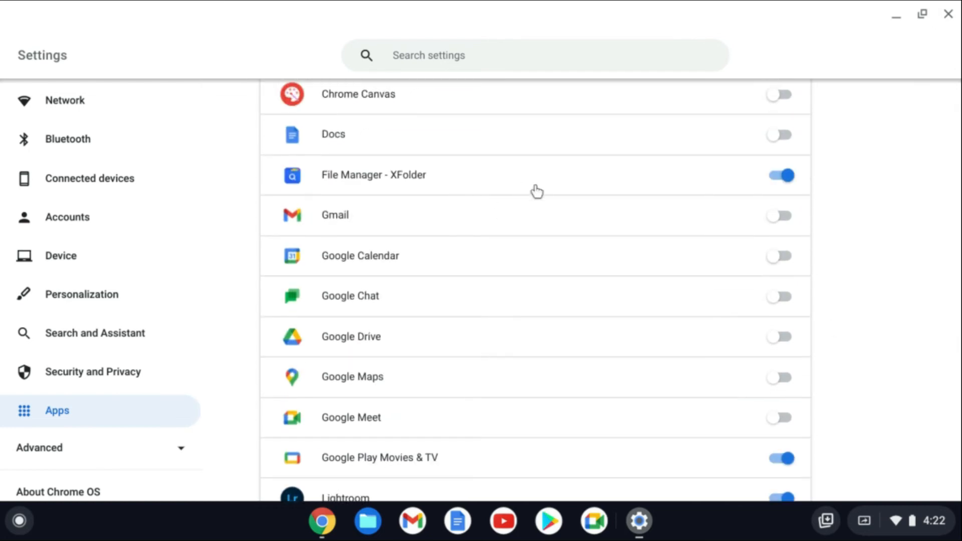
pyautogui.moveTo(764, 194)
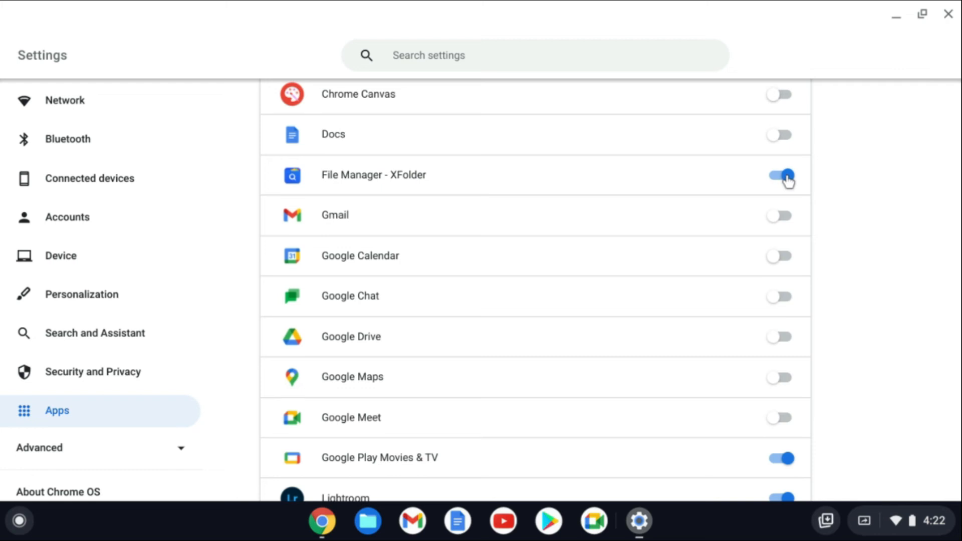
pyautogui.click(779, 174)
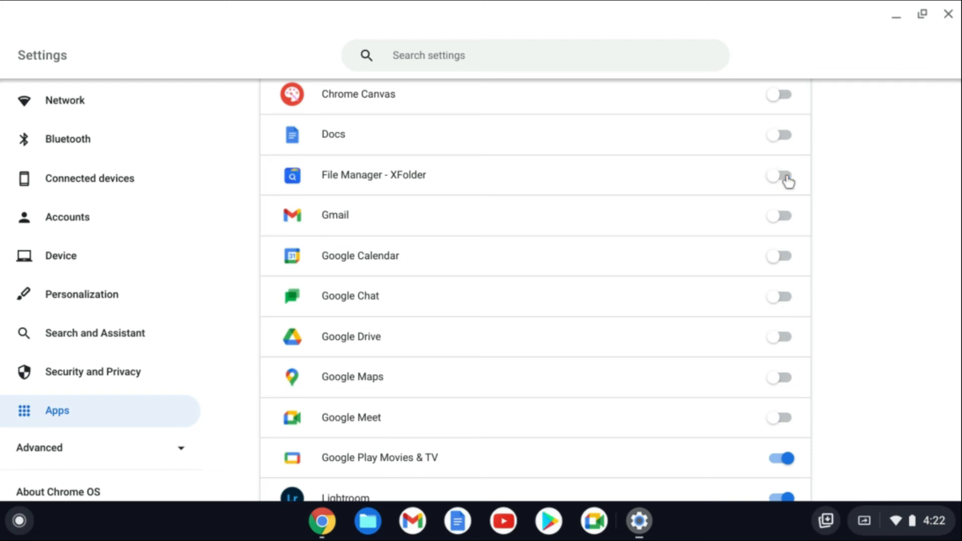